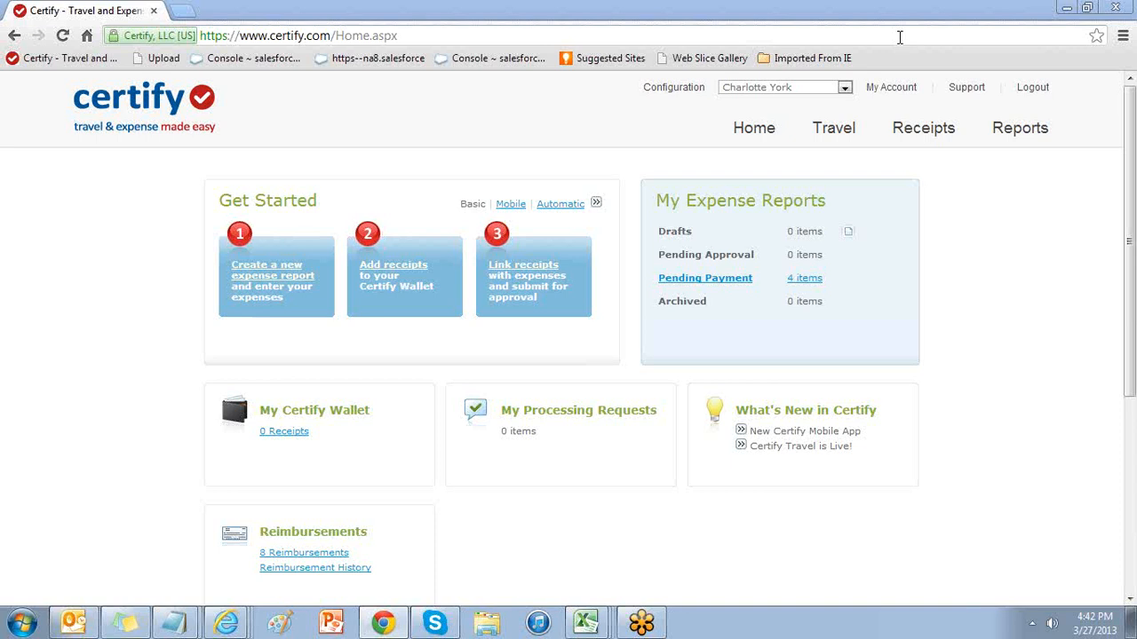
mouse_move(878, 7)
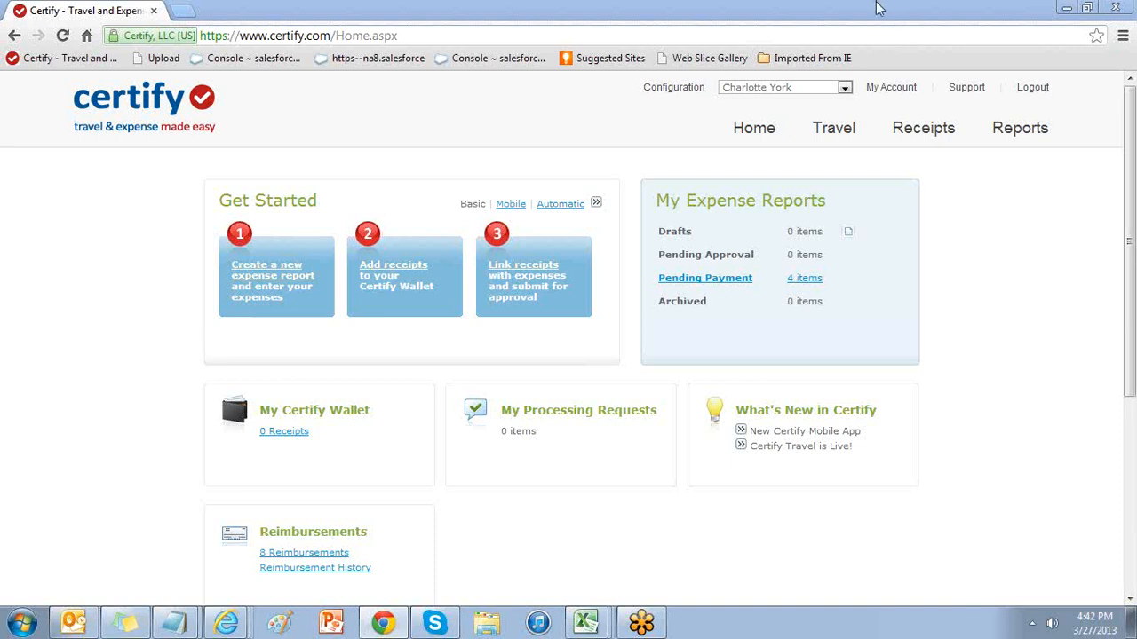
Open System Configuration from the Configuration link on the Certify home page.
left_click(674, 87)
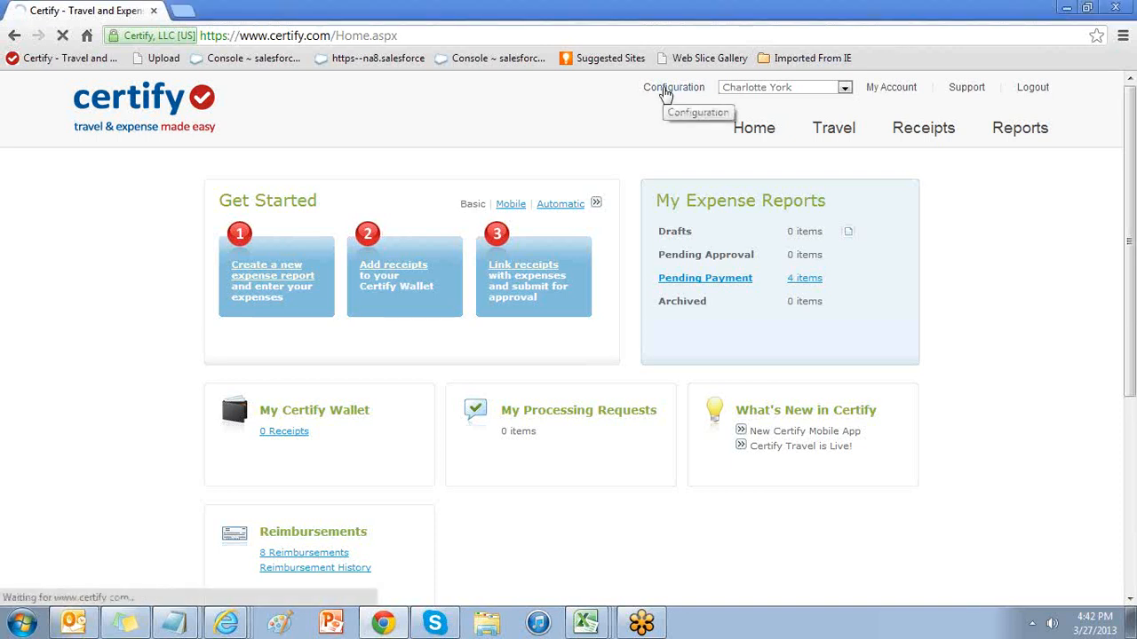
left_click(673, 87)
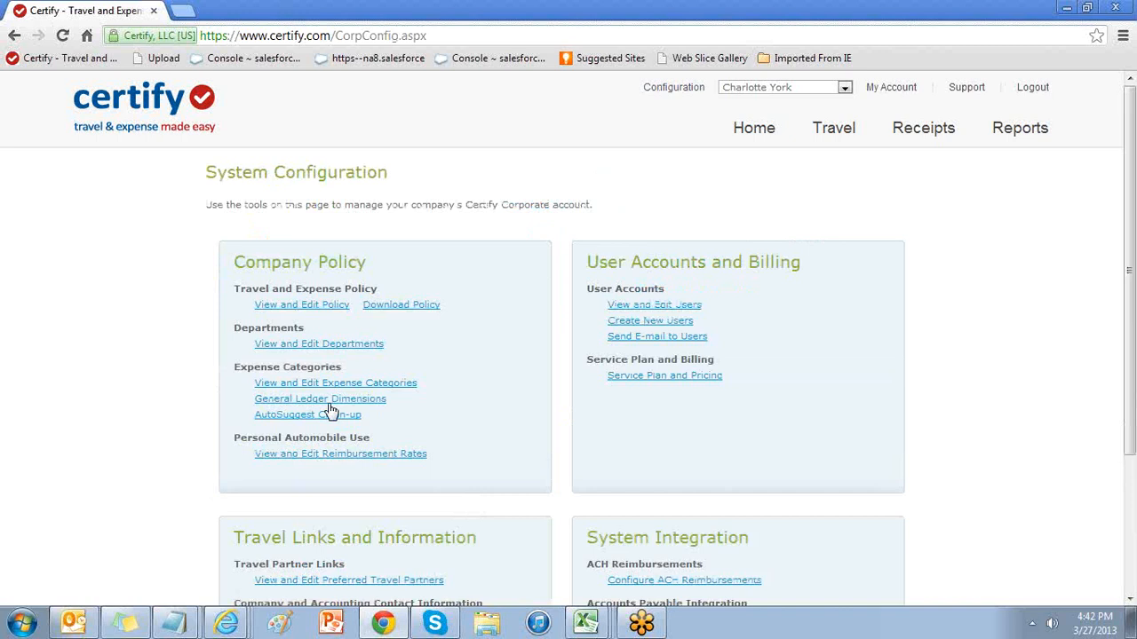
Enable the first employee general ledger dimension and label it Vendor ID.
left_click(319, 398)
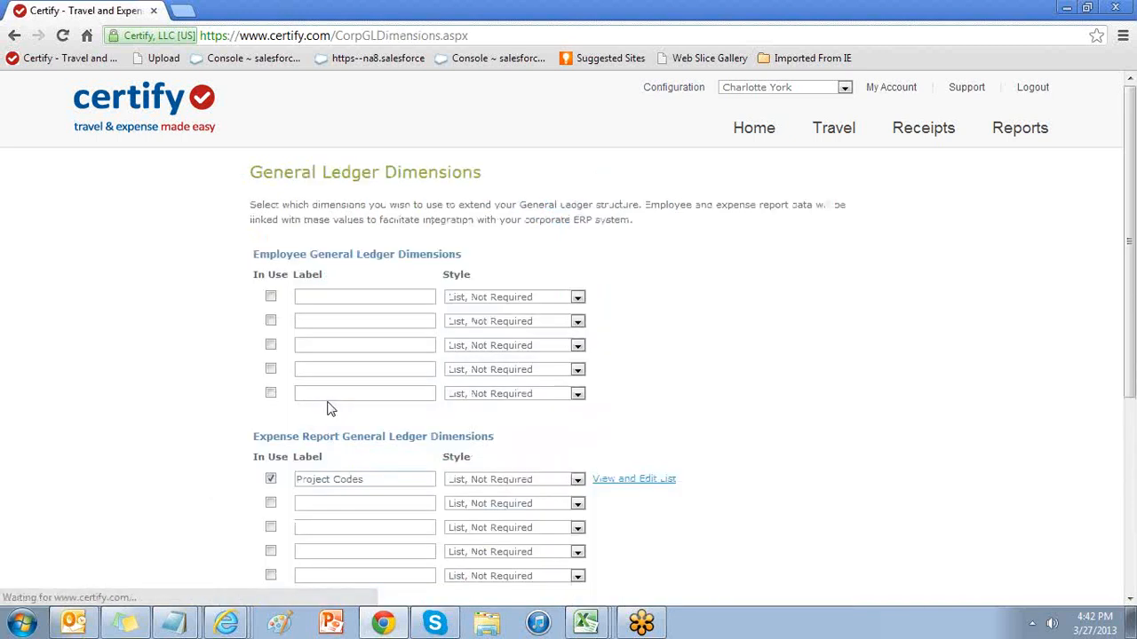
mouse_move(147, 423)
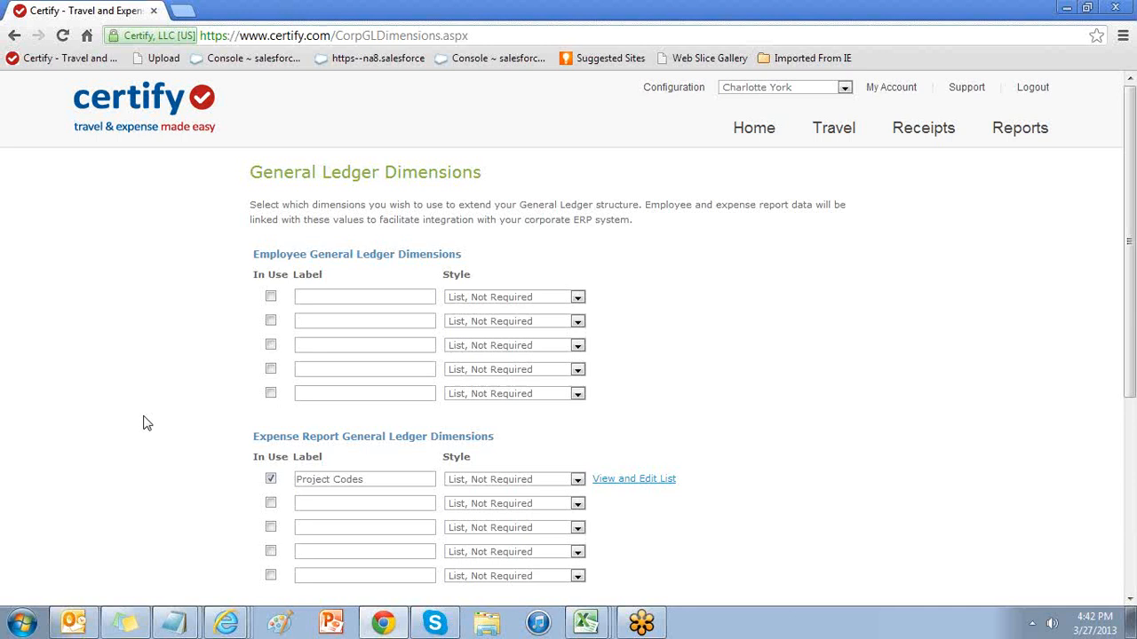
mouse_move(306, 291)
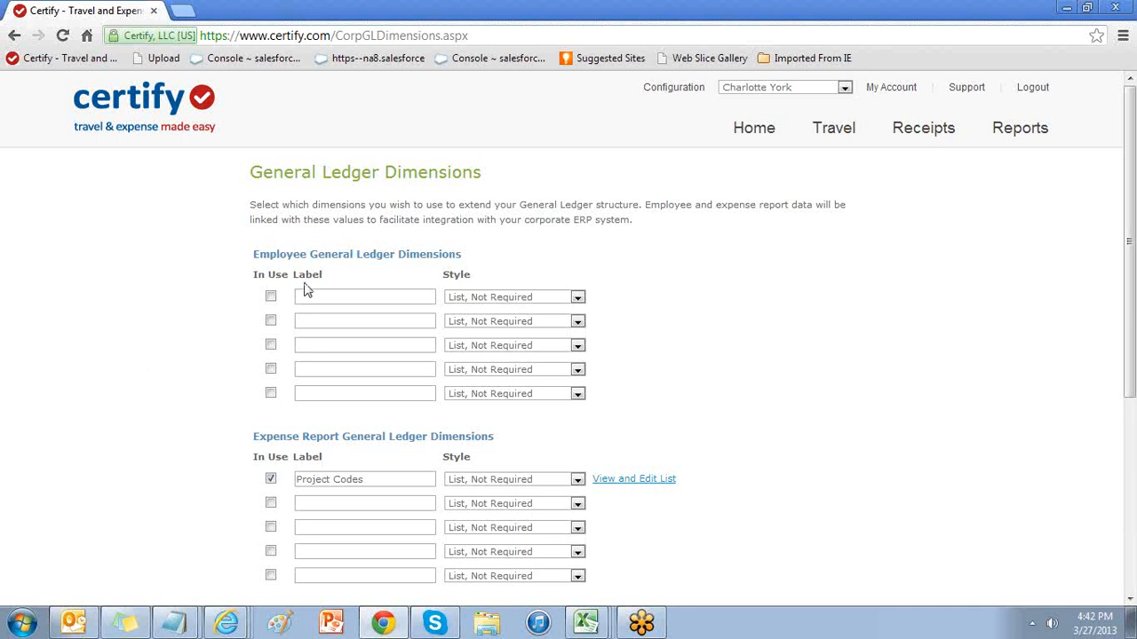
left_click(270, 296)
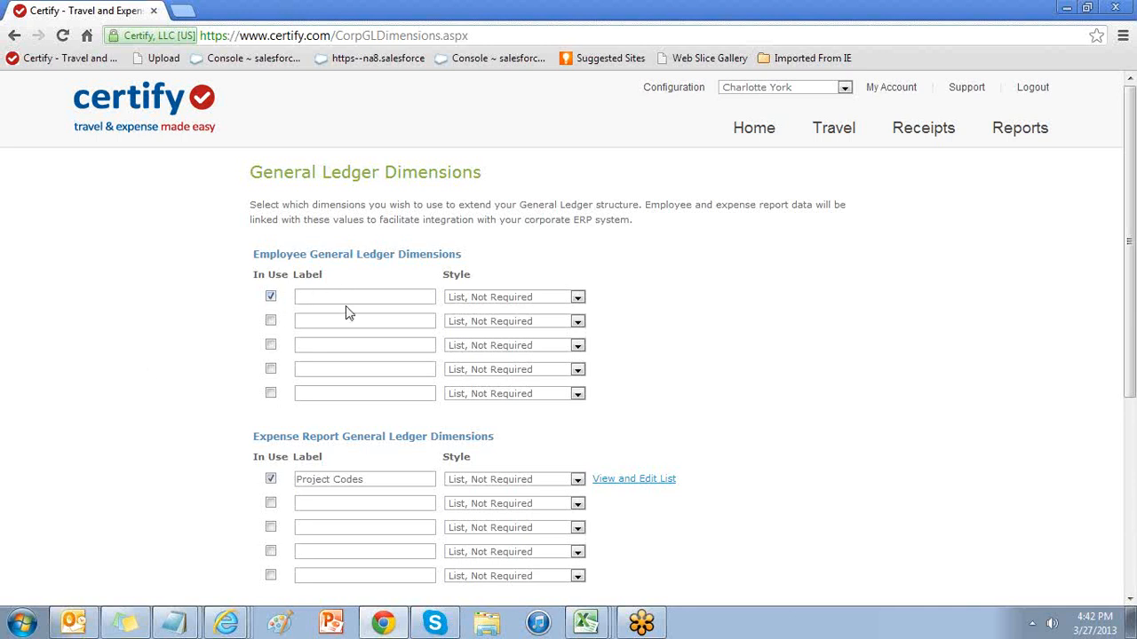
type("Vendor ID")
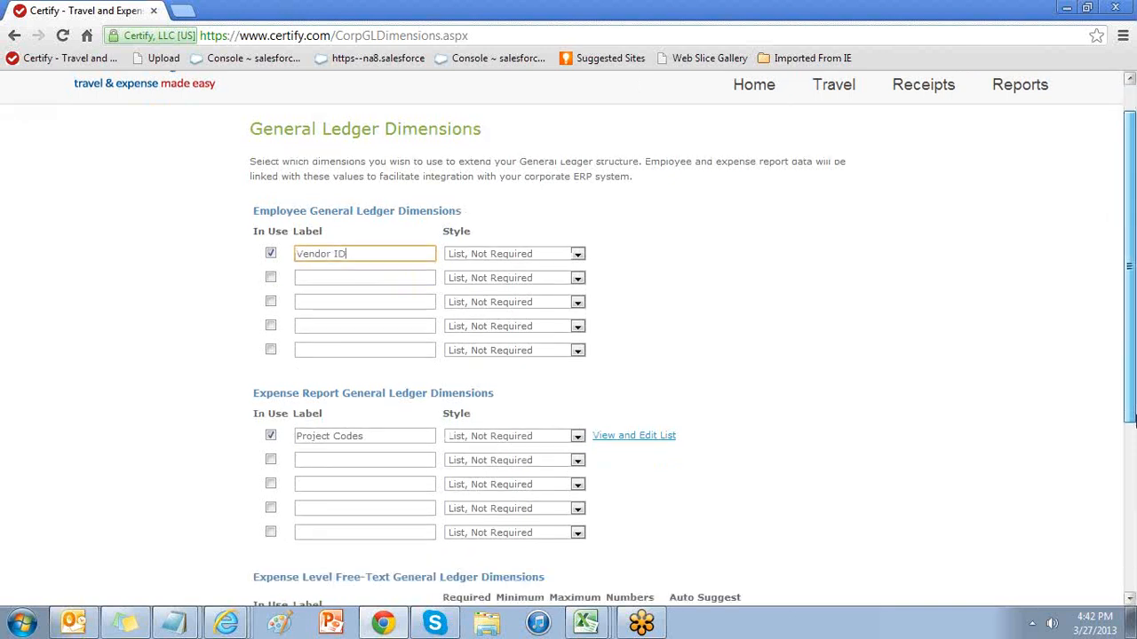
scroll("down", 3)
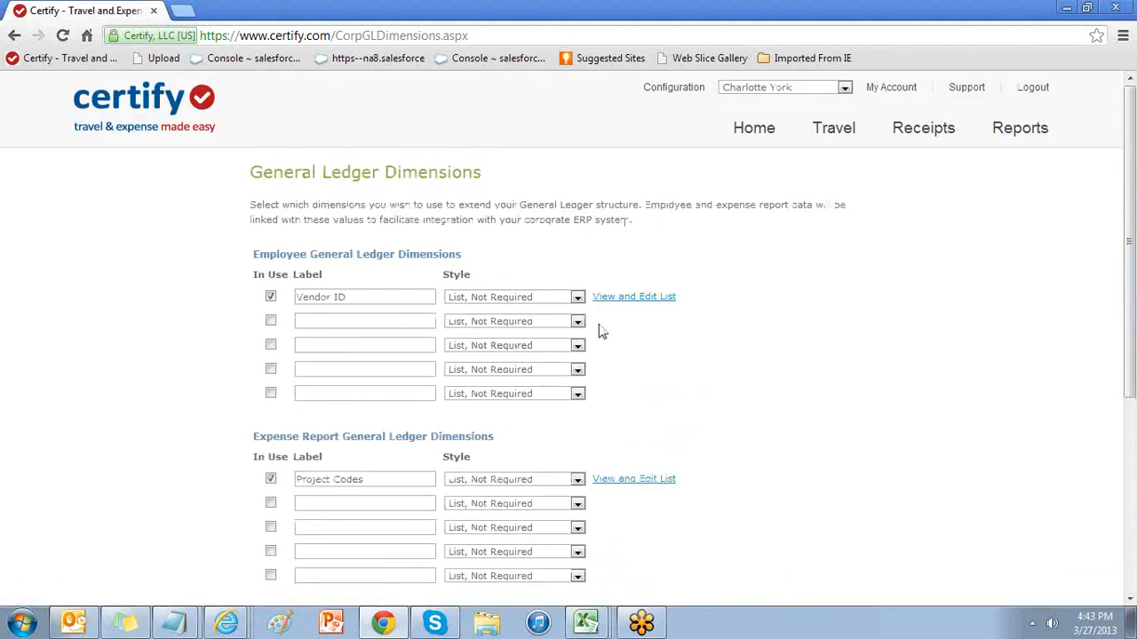
mouse_move(631, 306)
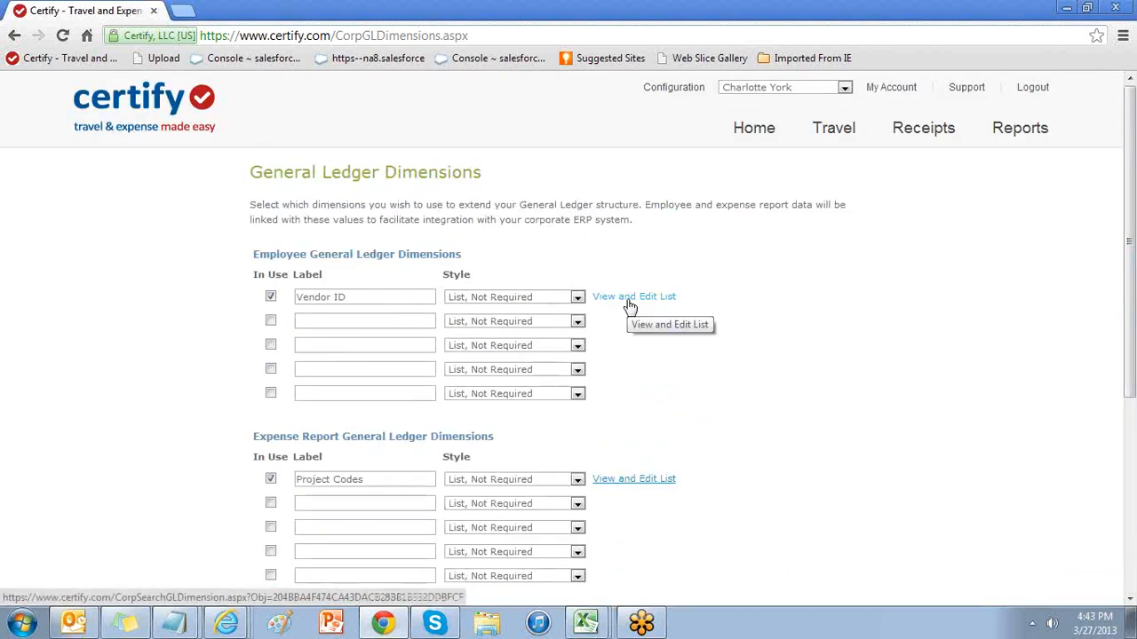
Create a Vendor ID record named Kallie with code 1990, then return to the Vendor ID search.
left_click(633, 296)
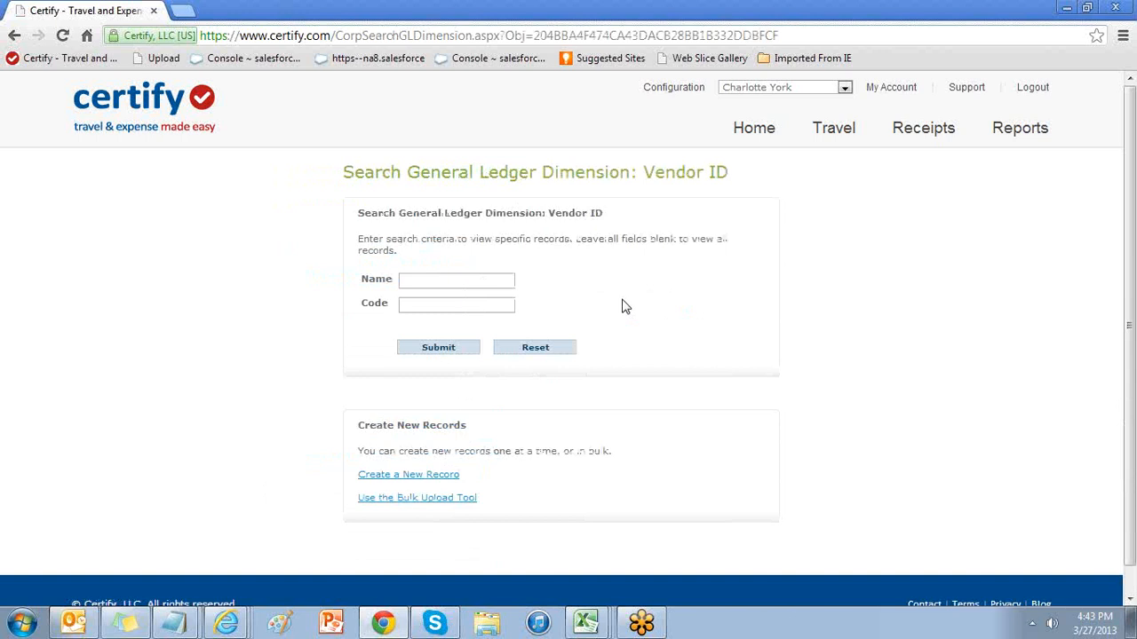
mouse_move(395, 480)
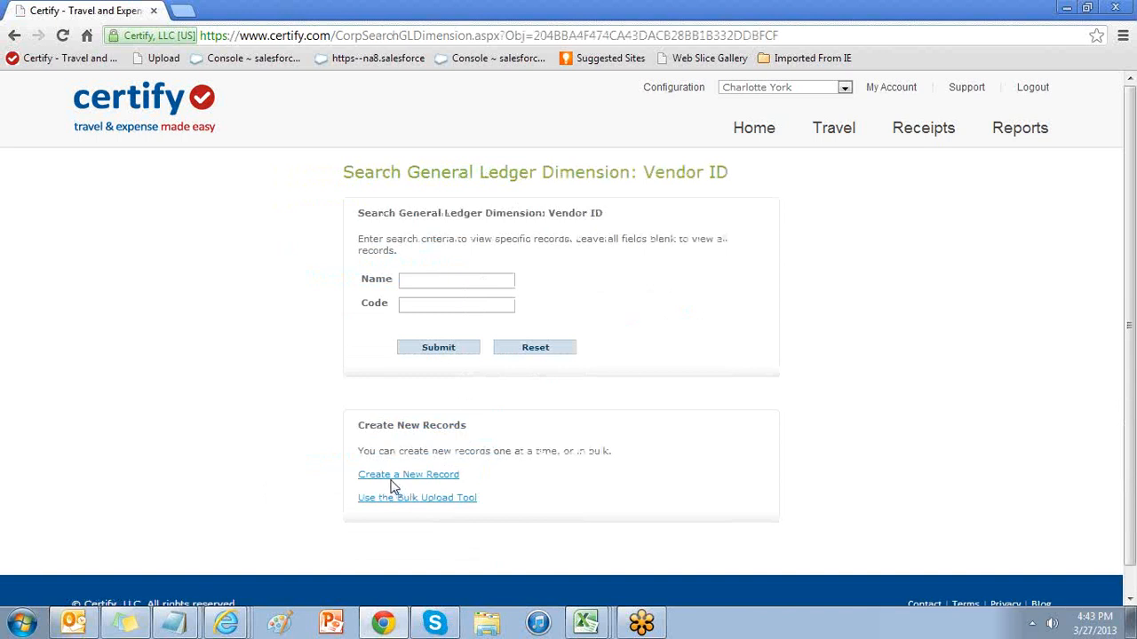
left_click(408, 475)
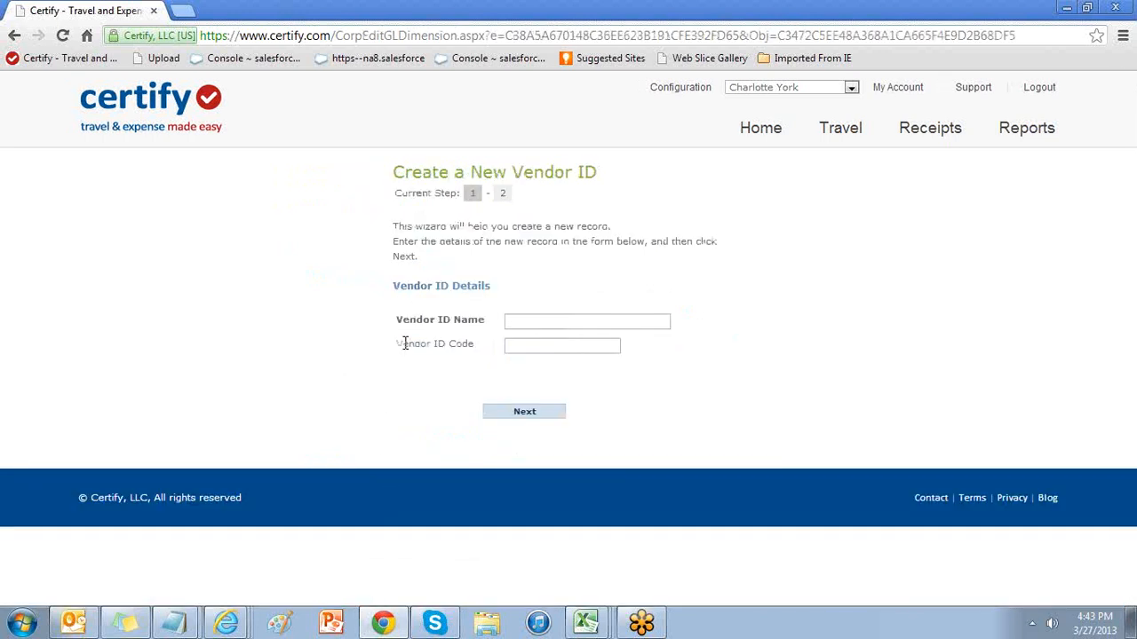
left_click(587, 321)
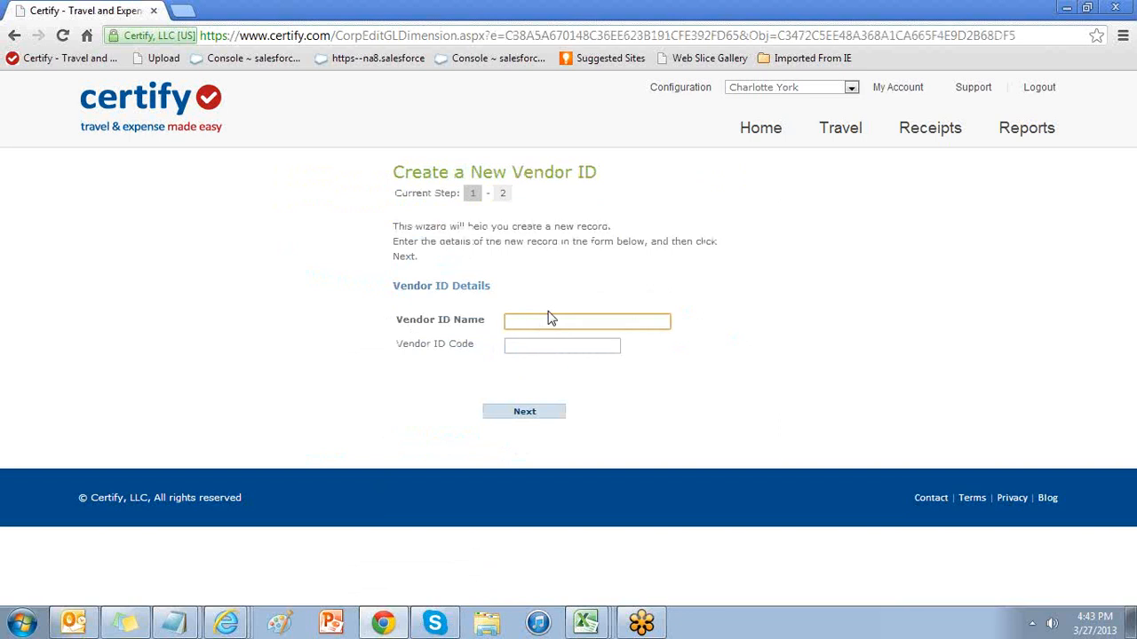
type("Kallie")
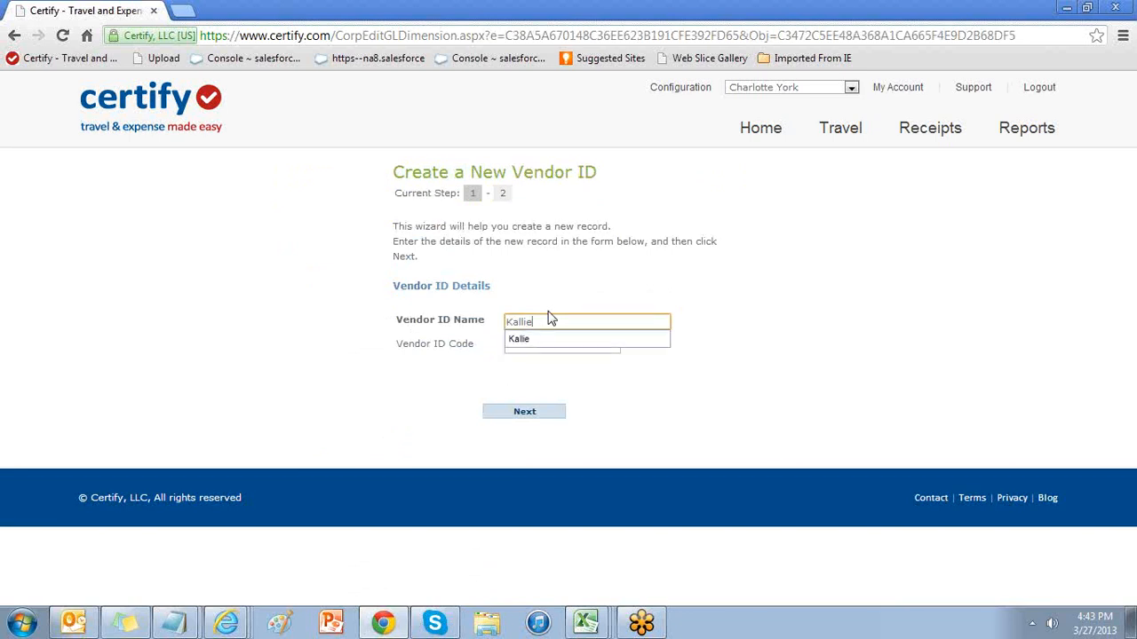
type("1990")
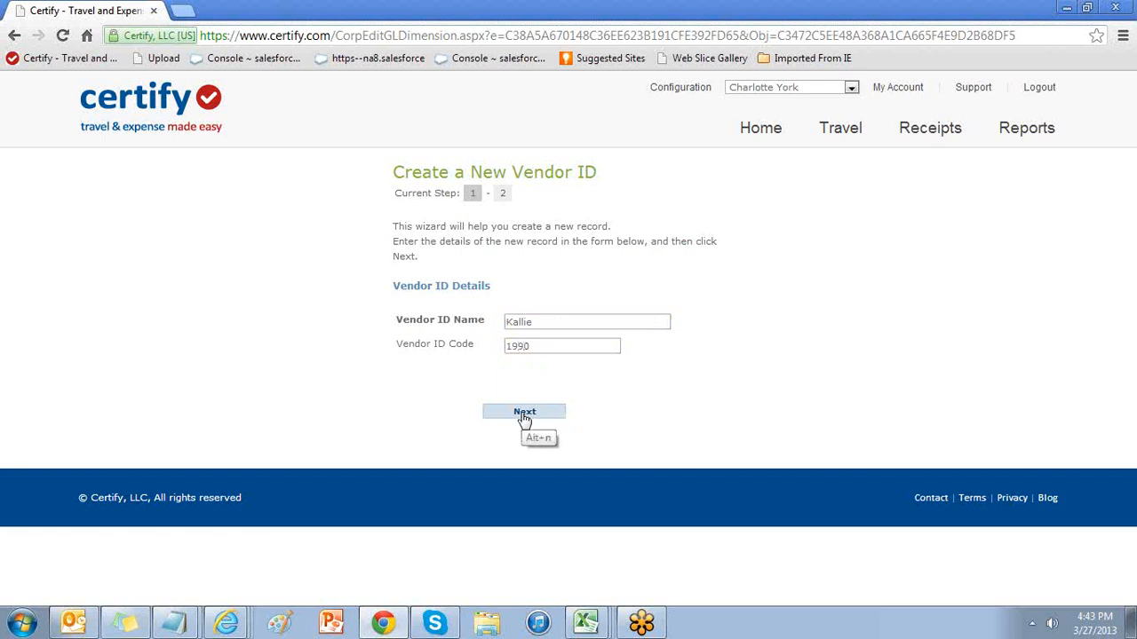
left_click(524, 411)
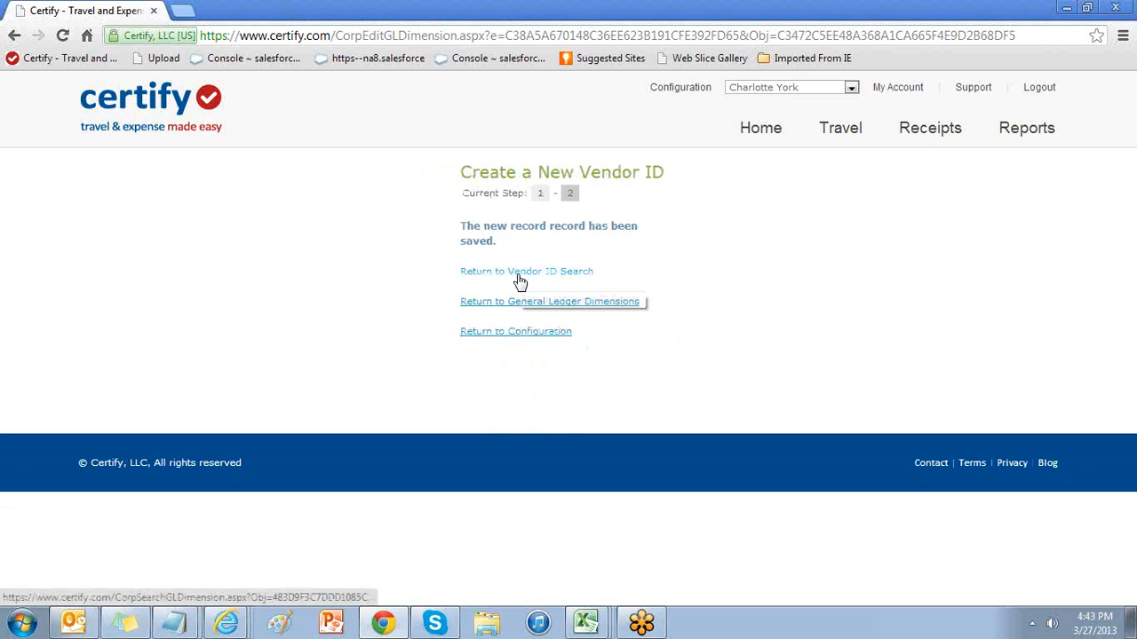
left_click(525, 271)
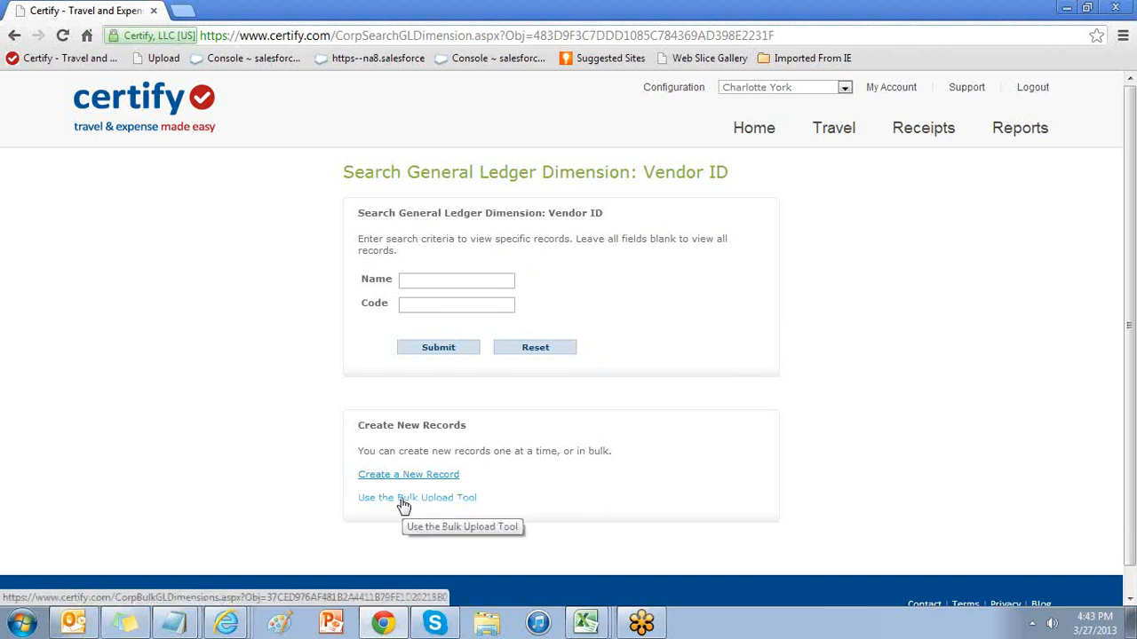
mouse_move(372, 509)
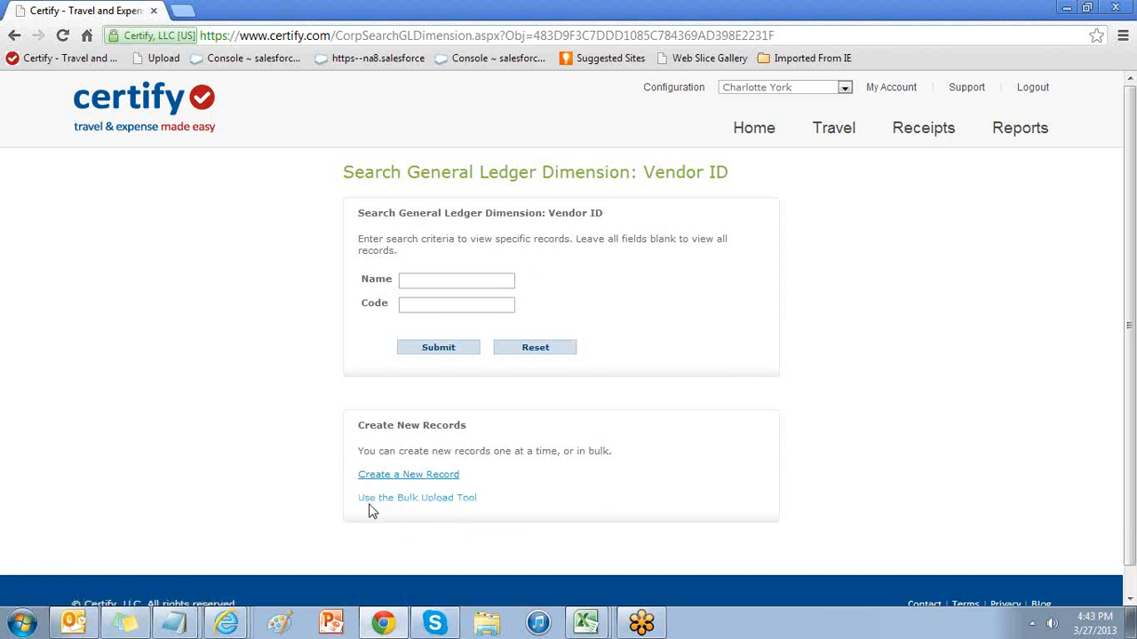
Launch the Vendor ID Bulk Upload Tool from the search page.
left_click(417, 497)
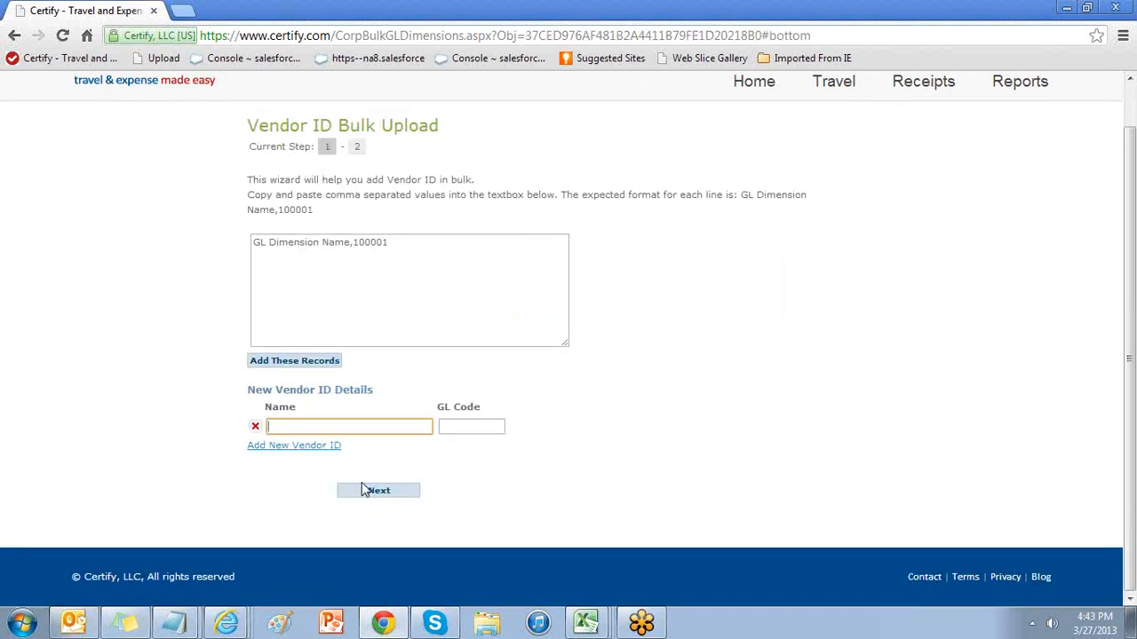
Bulk-add vendors KS1990, KB1991, JB1992 and LD1993, then return to the GL Dimensions list.
triple_click(320, 241)
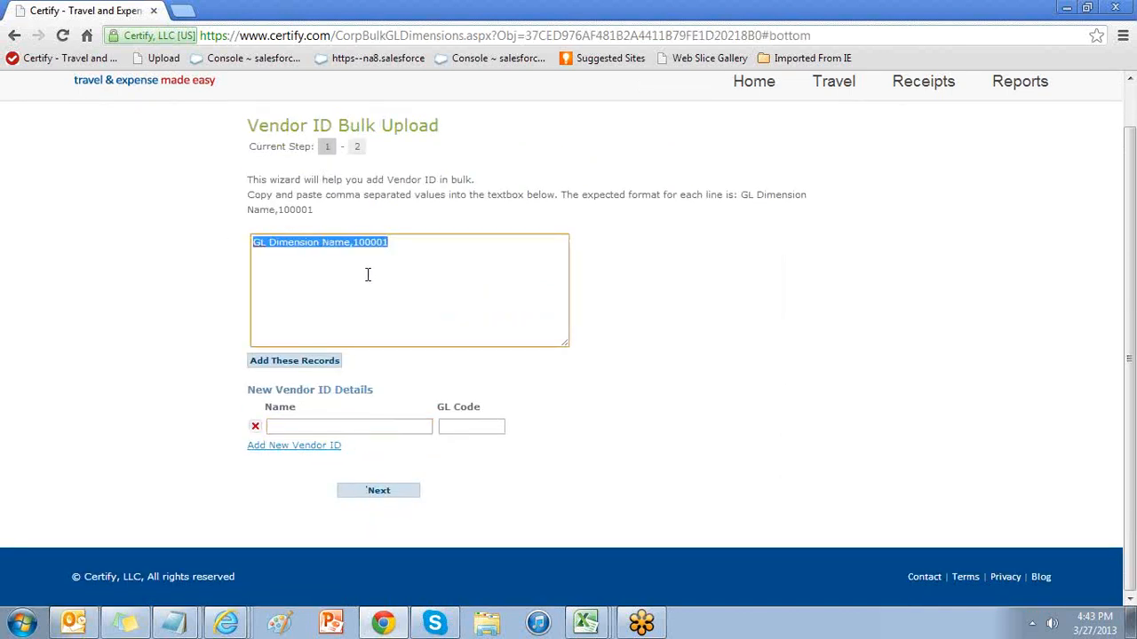
right_click(368, 275)
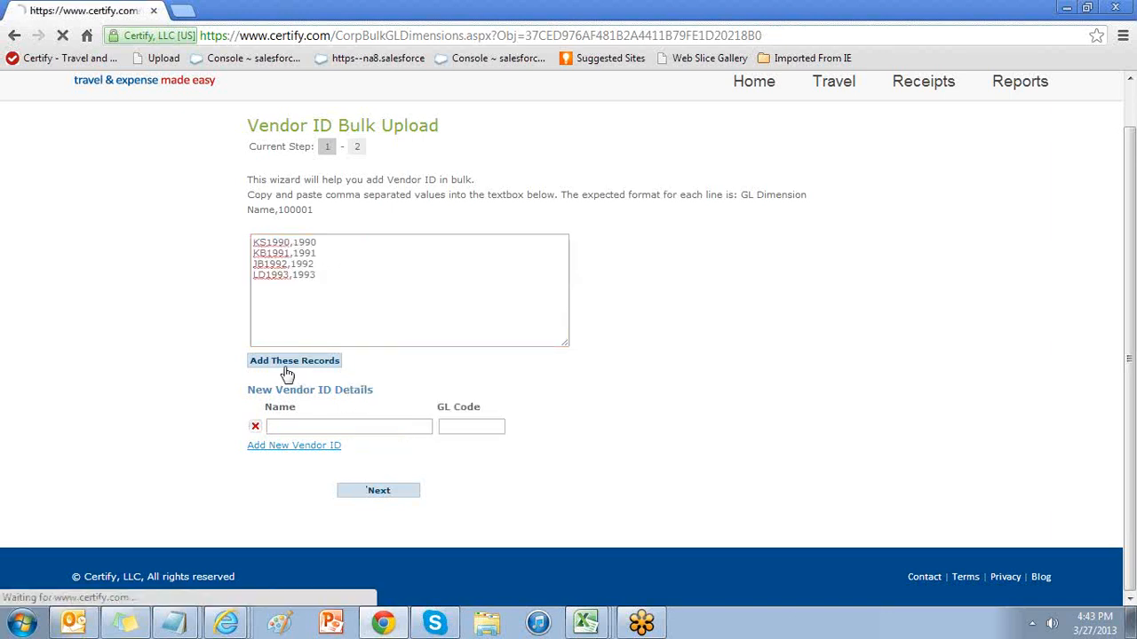
left_click(294, 360)
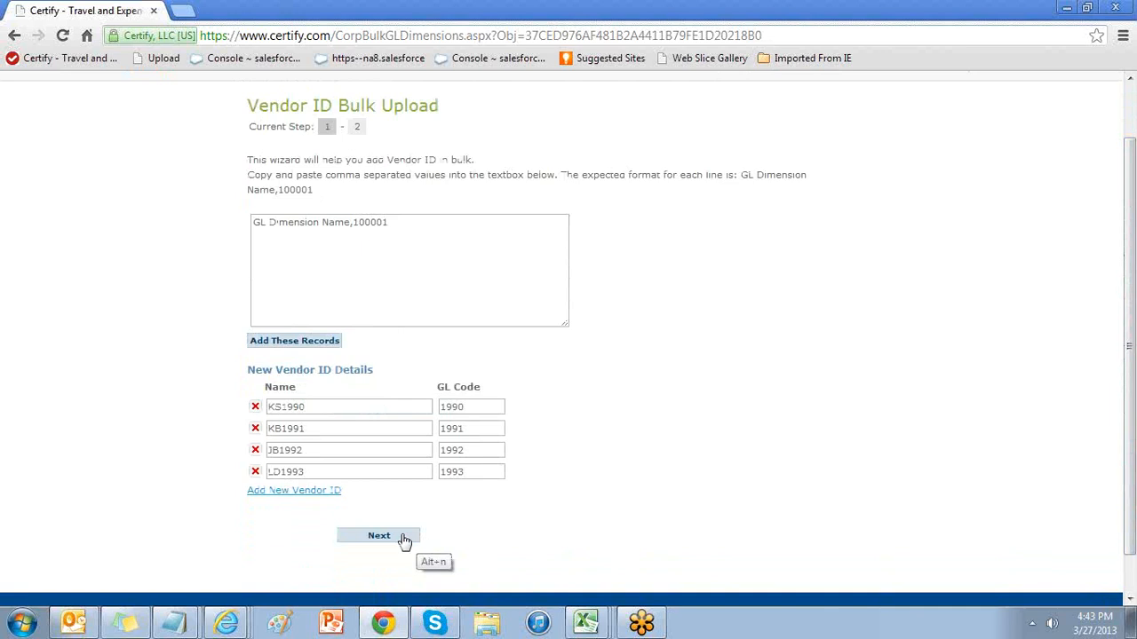
left_click(378, 536)
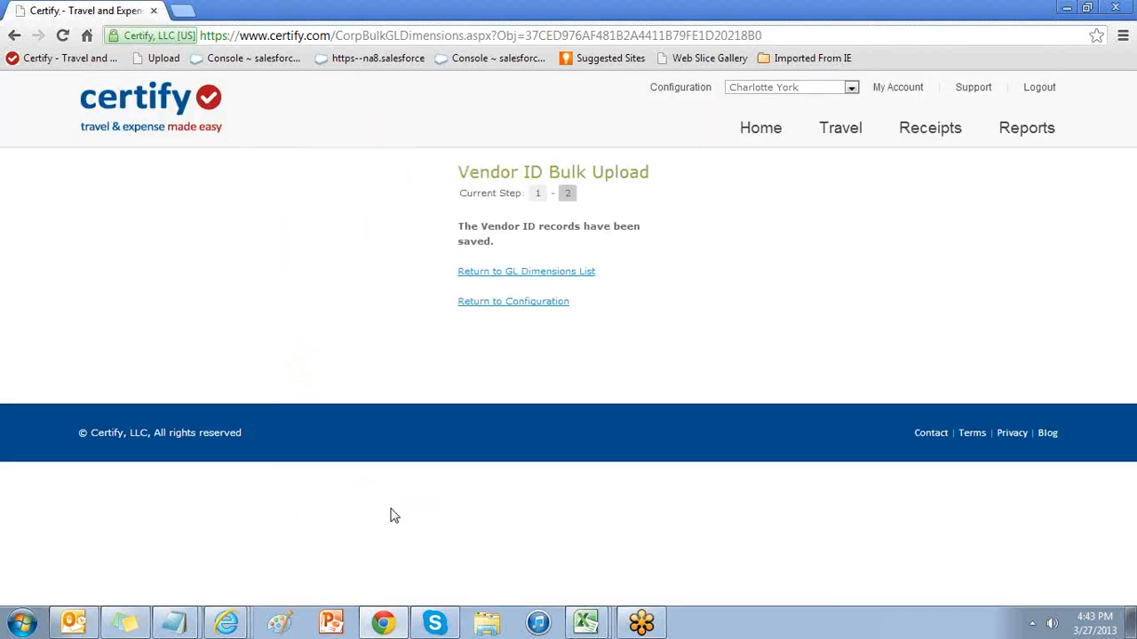
mouse_move(517, 280)
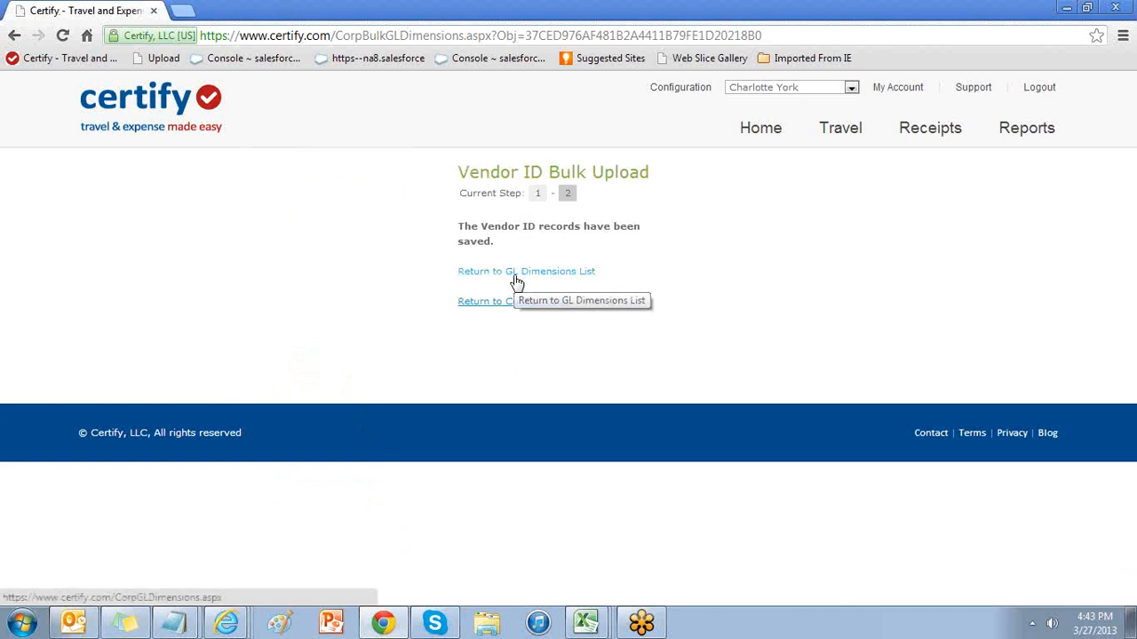
left_click(526, 271)
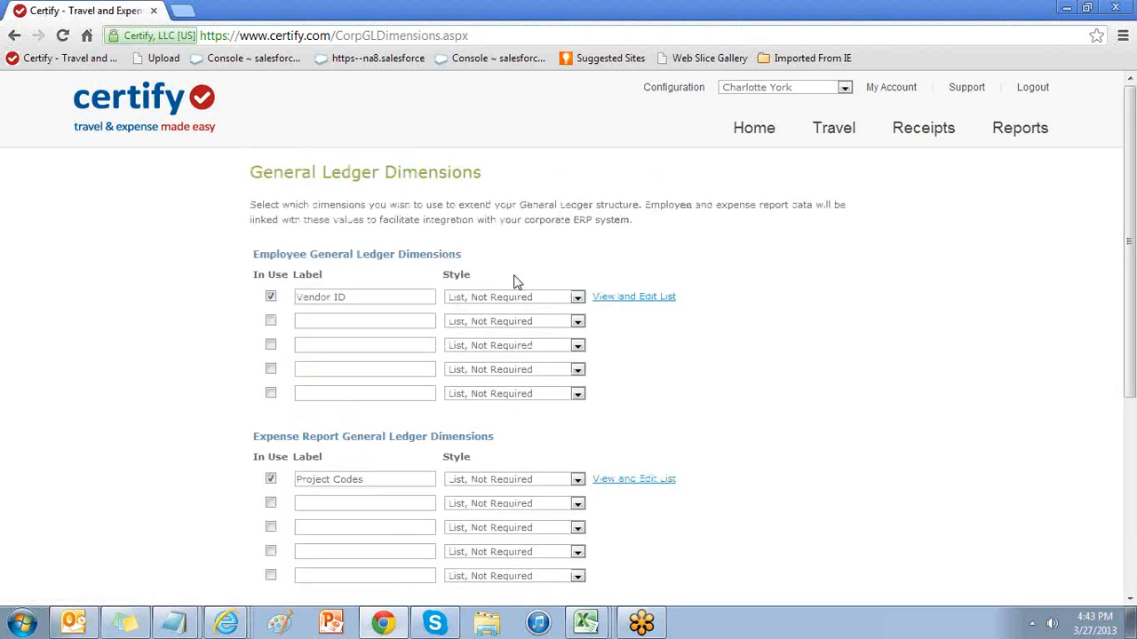
Run a blank-criteria search of the Vendor ID list to show all records.
left_click(633, 296)
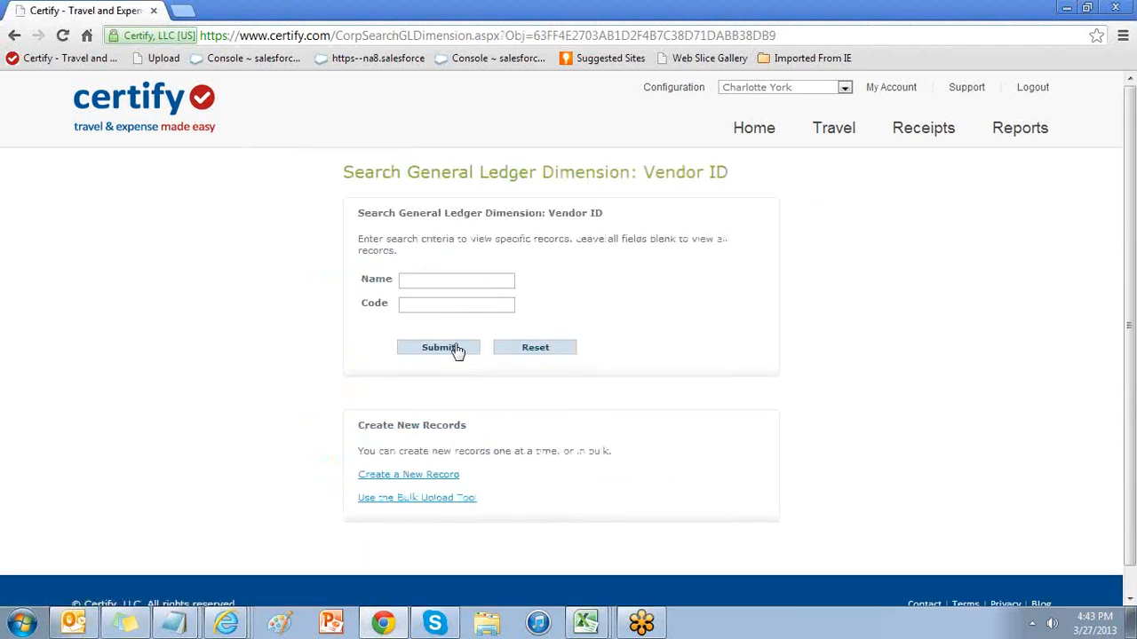
left_click(438, 347)
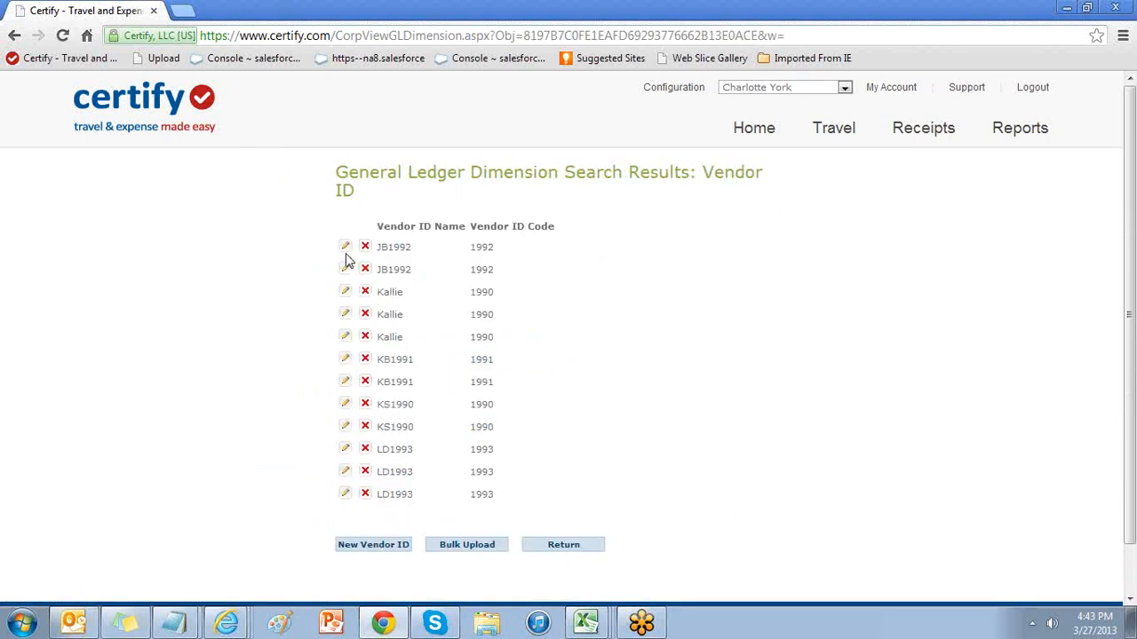
mouse_move(349, 260)
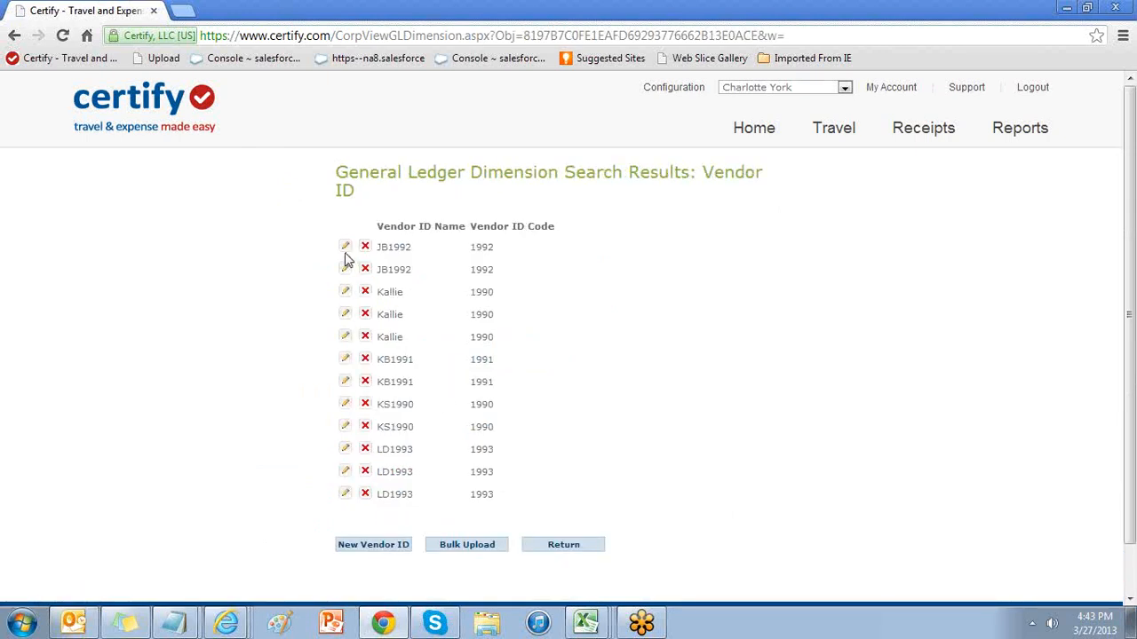
mouse_move(365, 247)
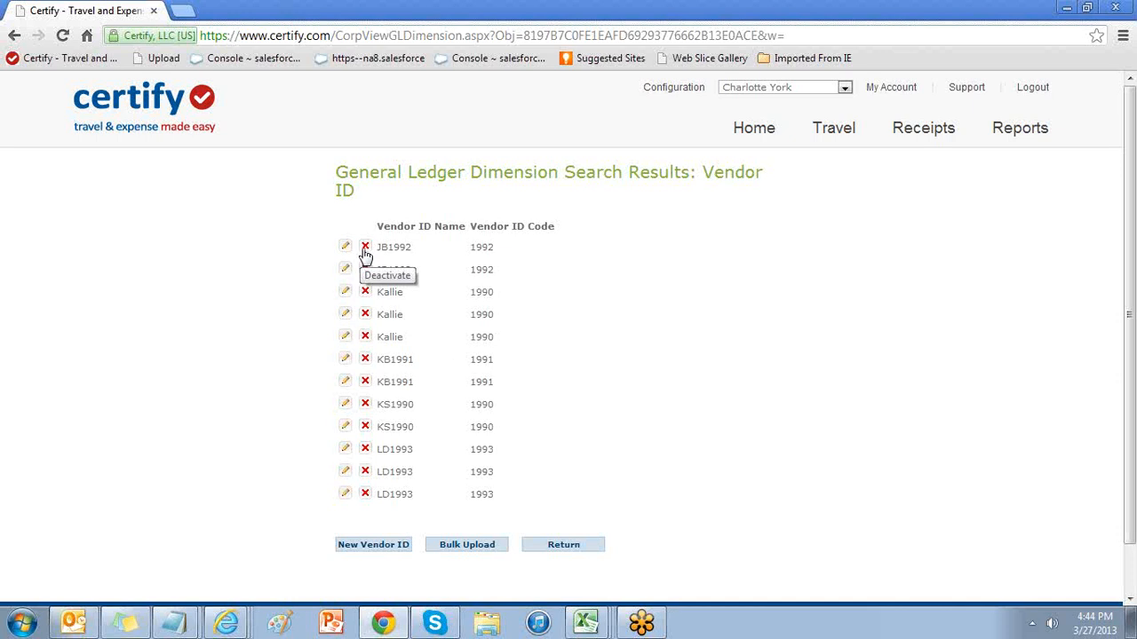
mouse_move(364, 255)
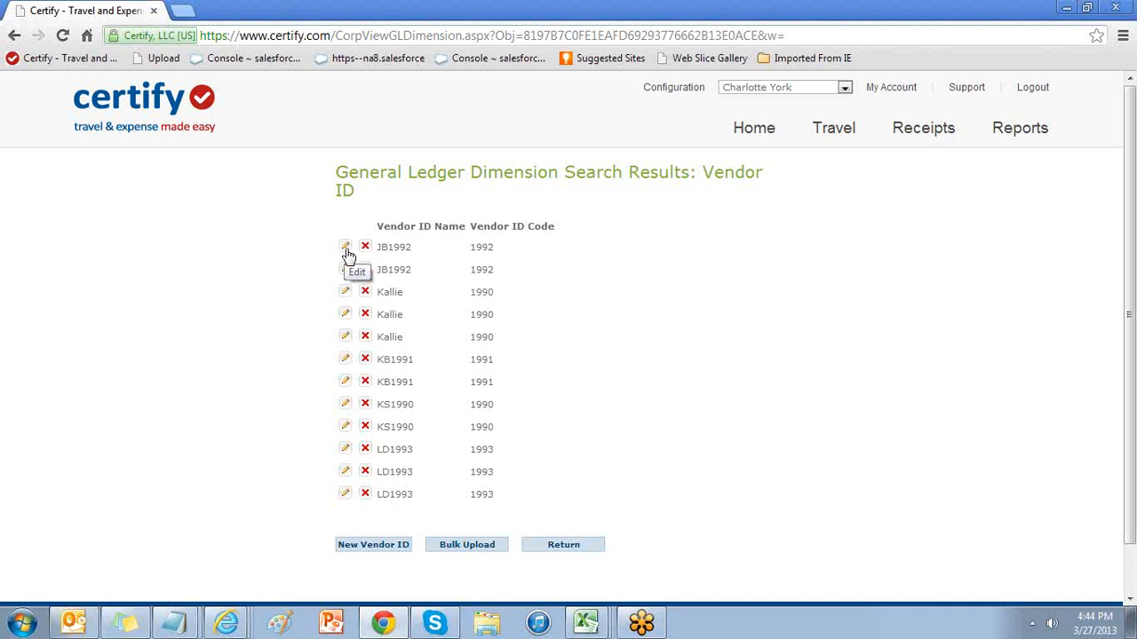
mouse_move(966, 87)
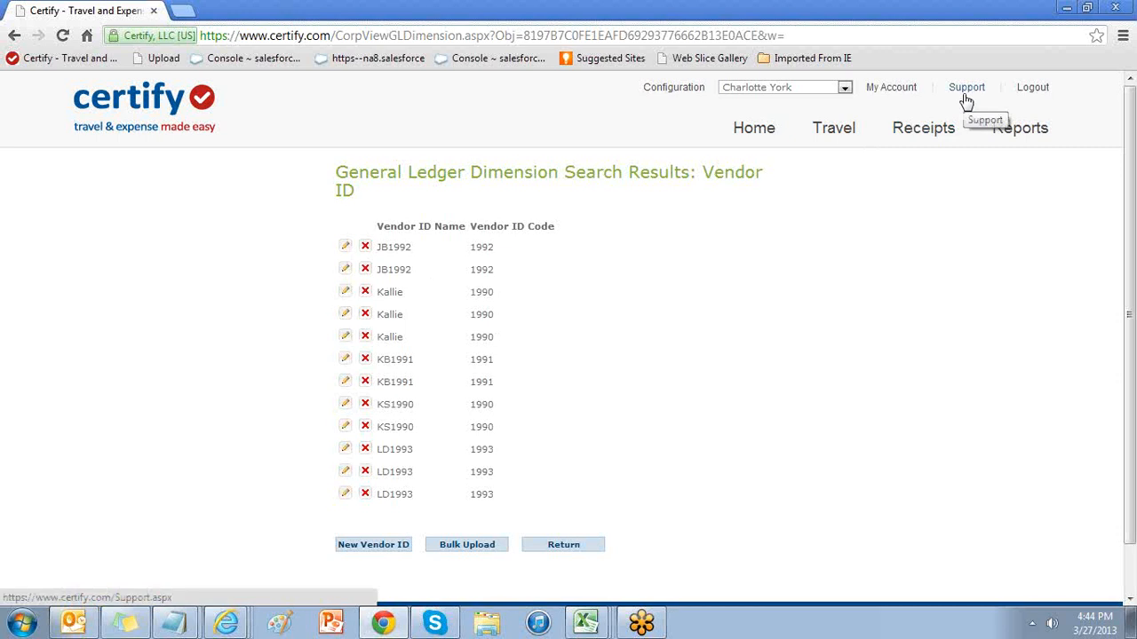
mouse_move(966, 99)
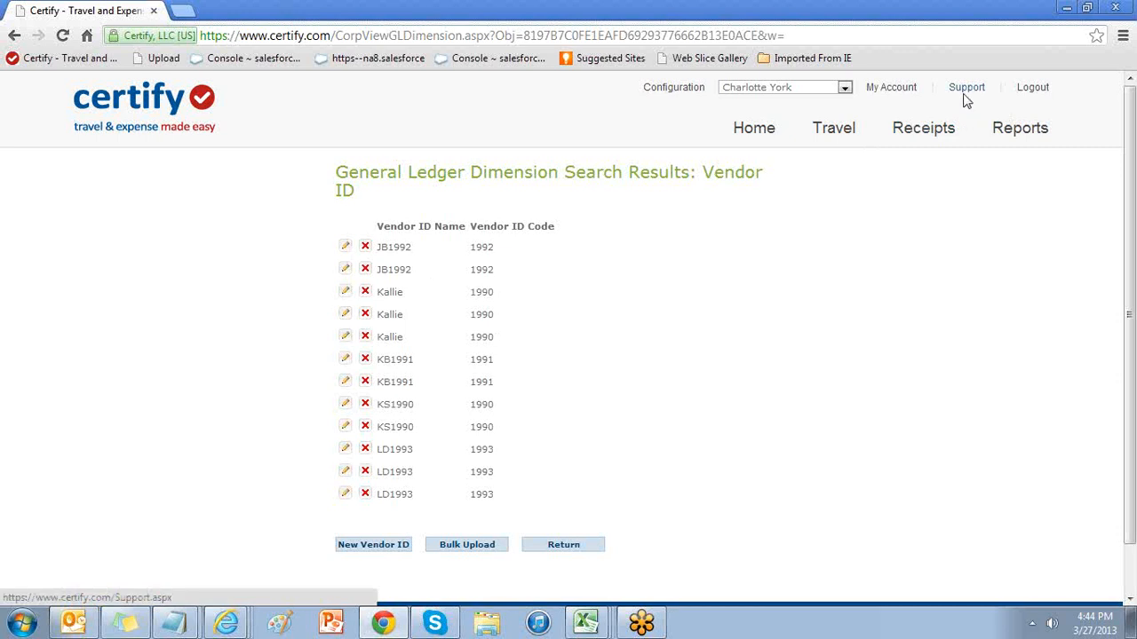
Go to the Support page from the top header.
left_click(966, 87)
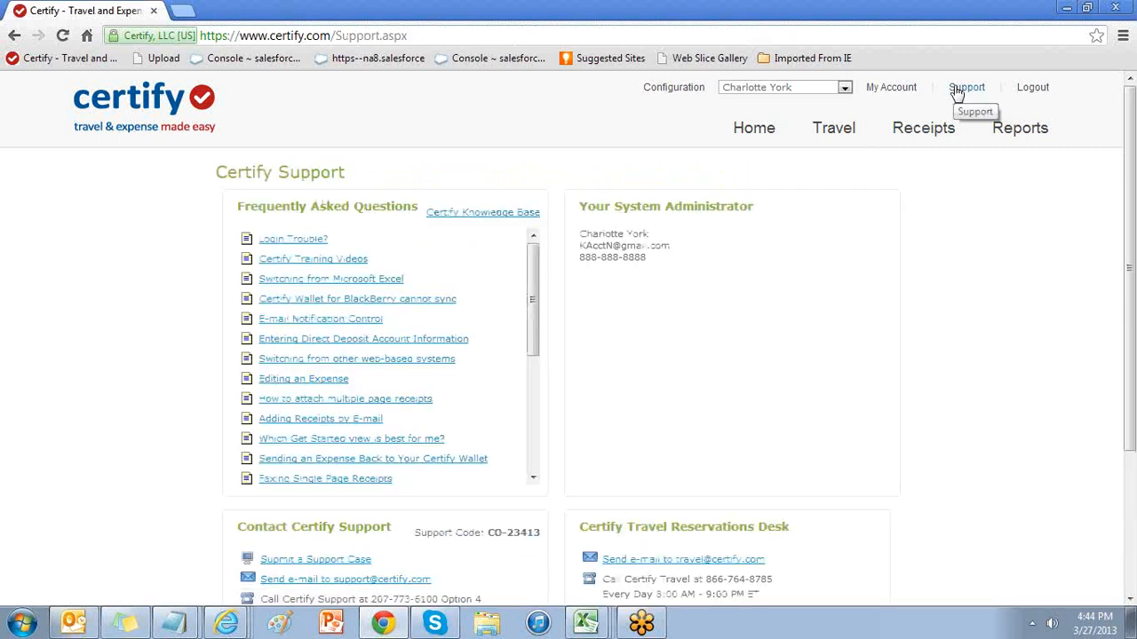
mouse_move(502, 170)
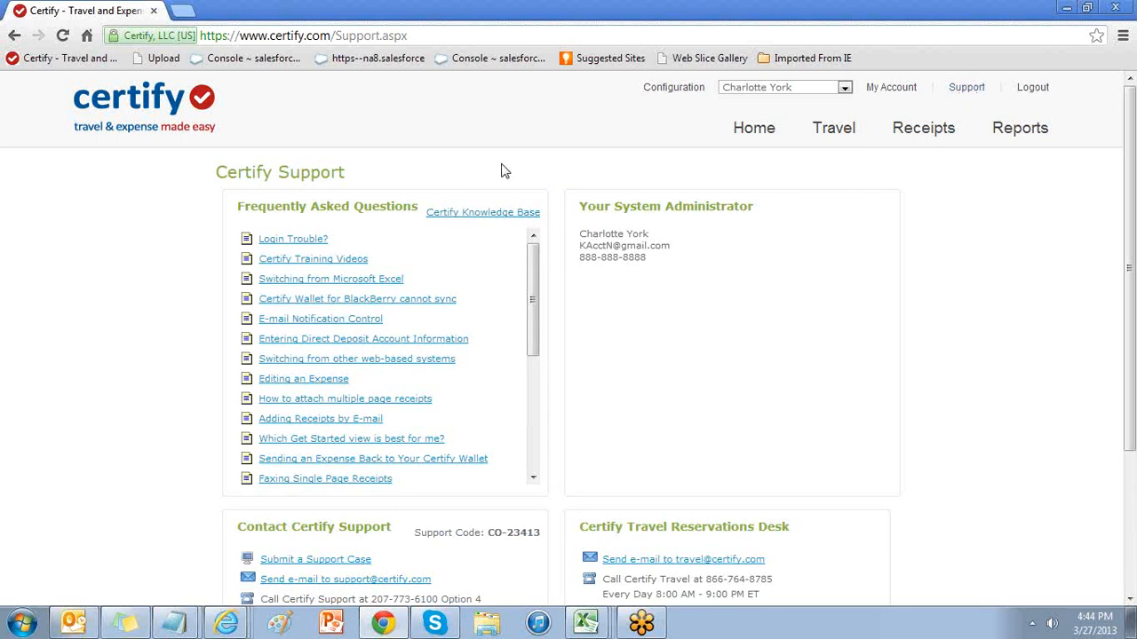
mouse_move(290, 222)
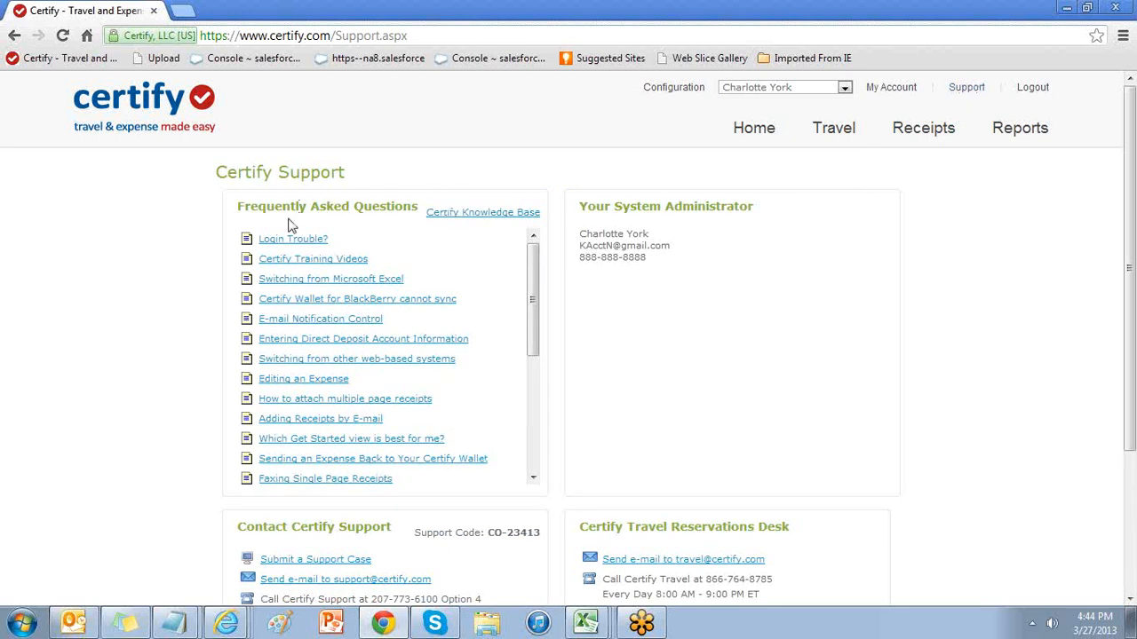